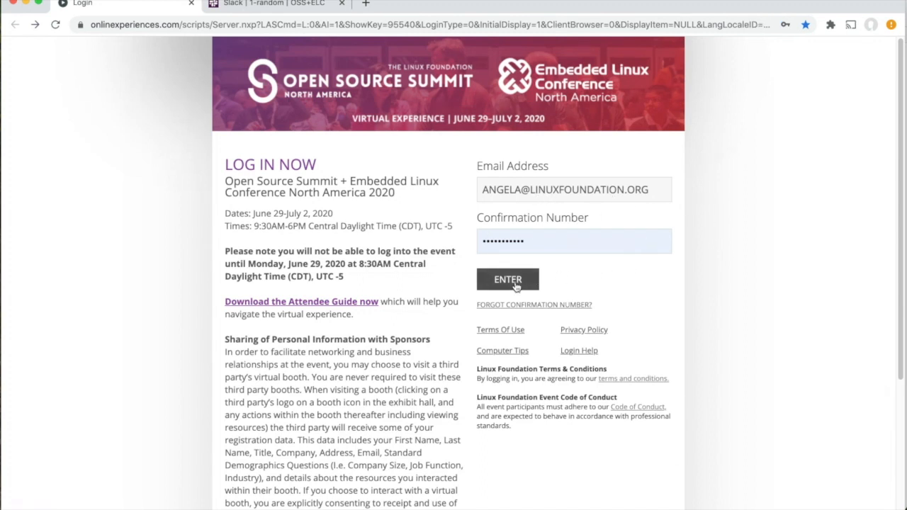
# Enter the OSS+ELC 2020 event with the prefilled email and confirmation number
pyautogui.click(507, 279)
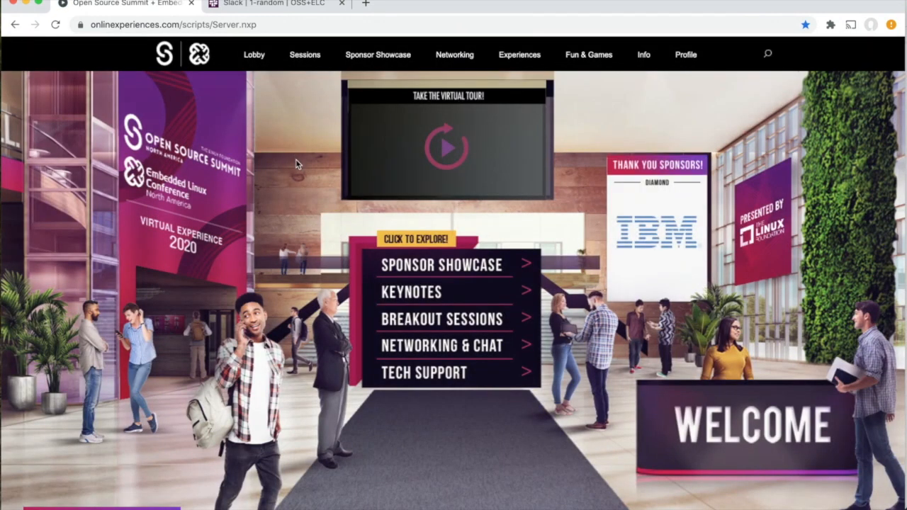
pyautogui.moveTo(219, 112)
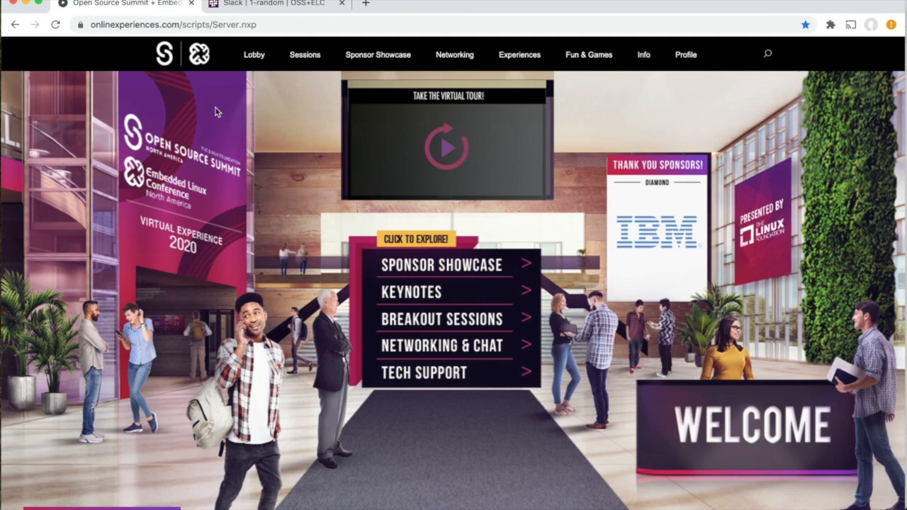
pyautogui.click(377, 55)
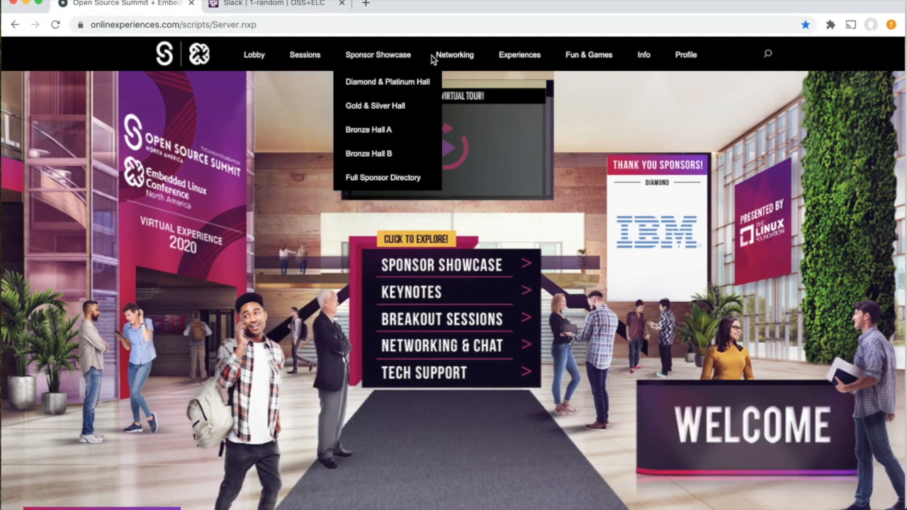
pyautogui.click(686, 54)
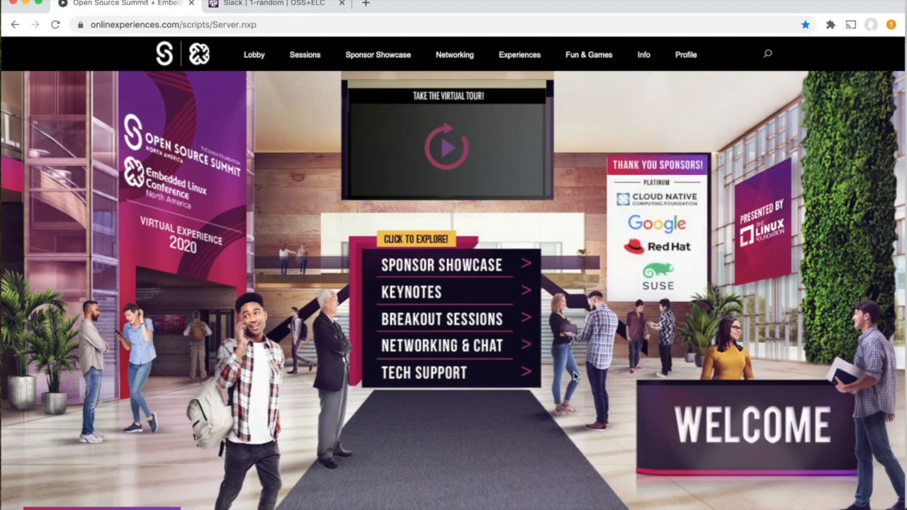
pyautogui.moveTo(564, 270)
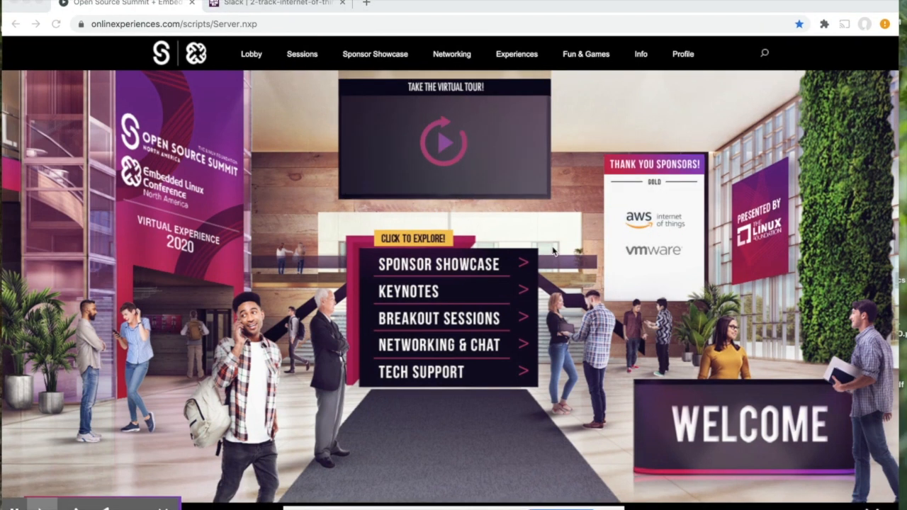
# Tour the Diamond & Platinum Hall and IBM booth, then view the Full Sponsor Directory
pyautogui.click(375, 54)
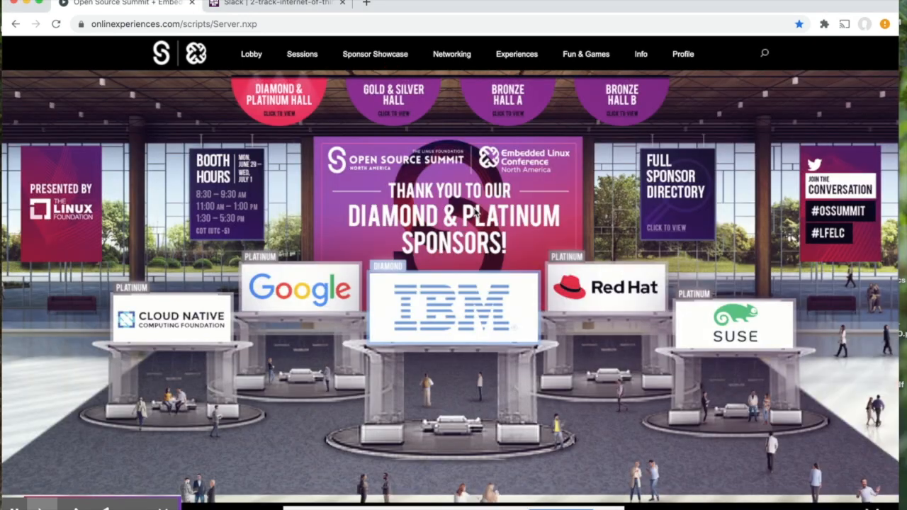
pyautogui.click(454, 312)
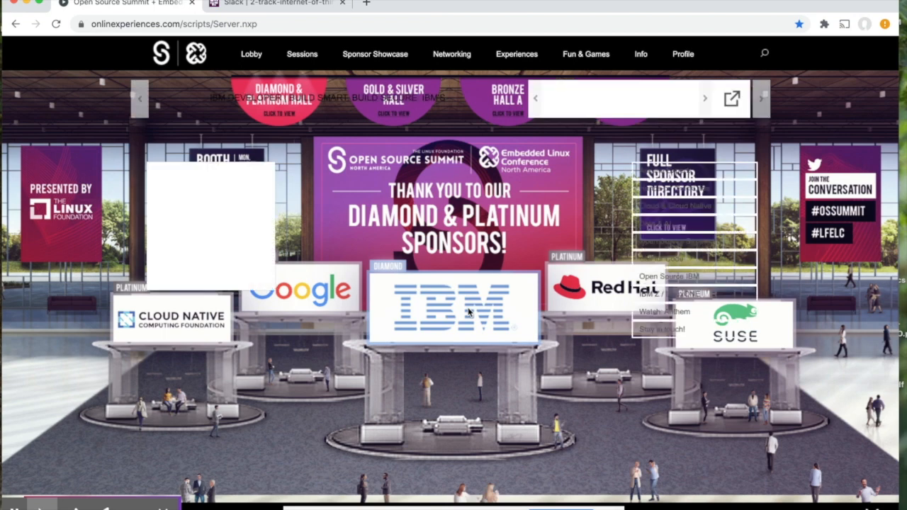
pyautogui.click(454, 309)
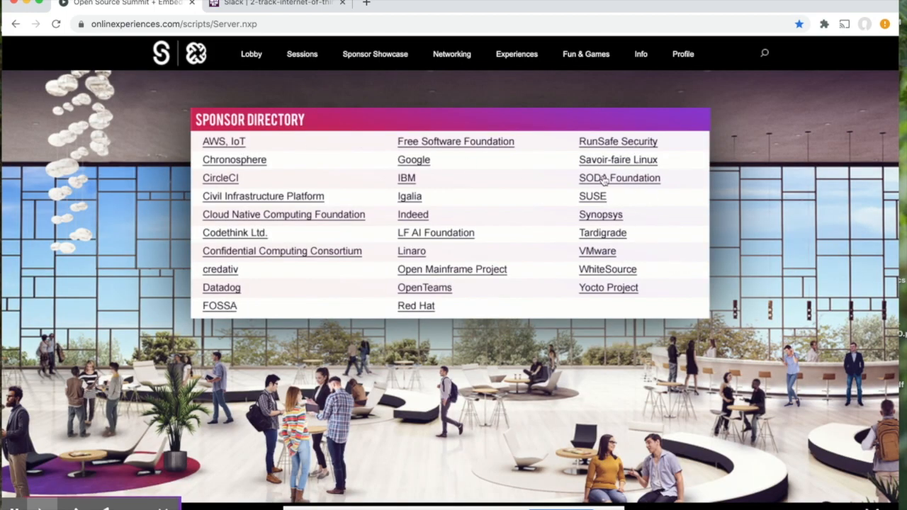
# Visit the SODA Foundation booth and Networking & Chat Rooms, then the Slack #2-track-internet-of-things channel
pyautogui.click(618, 177)
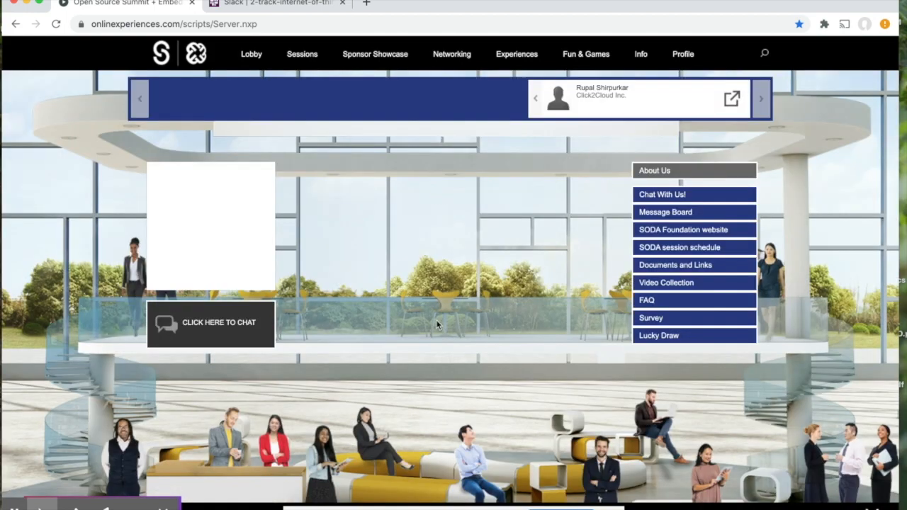
pyautogui.click(374, 54)
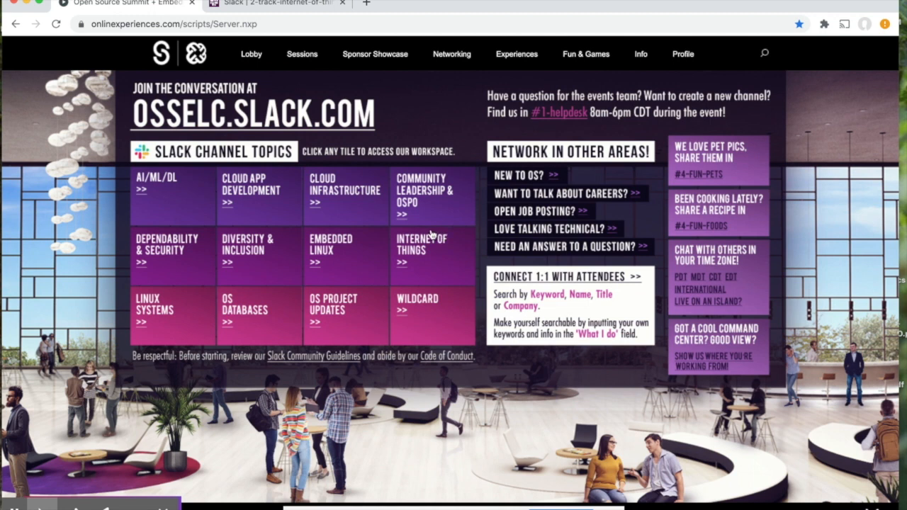
pyautogui.moveTo(396, 228)
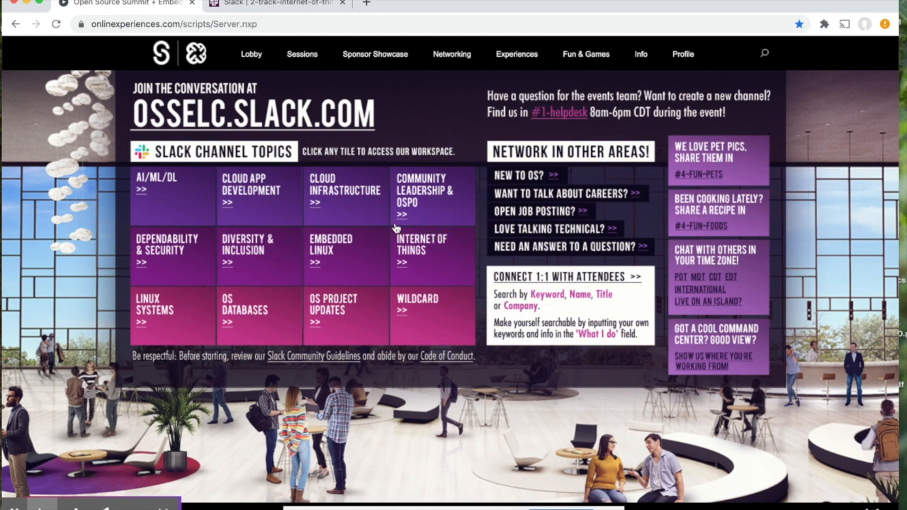
pyautogui.moveTo(482, 286)
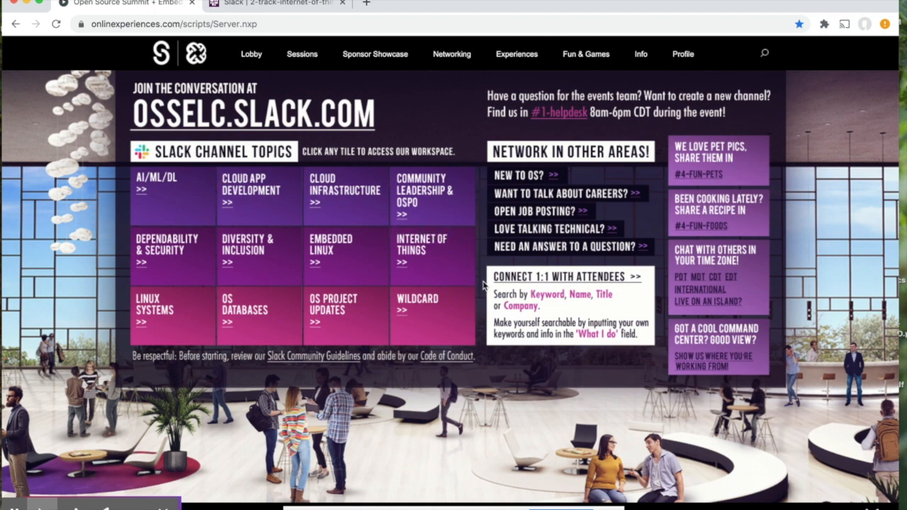
pyautogui.click(451, 54)
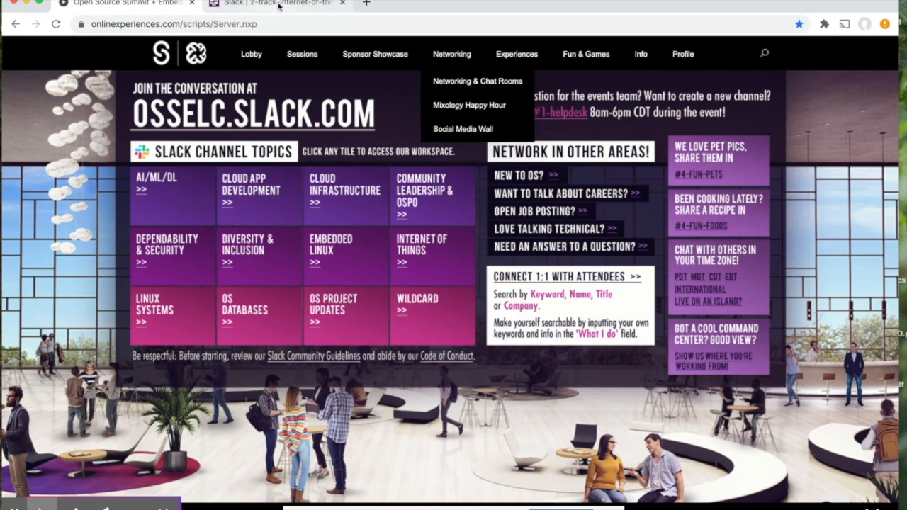
pyautogui.click(291, 4)
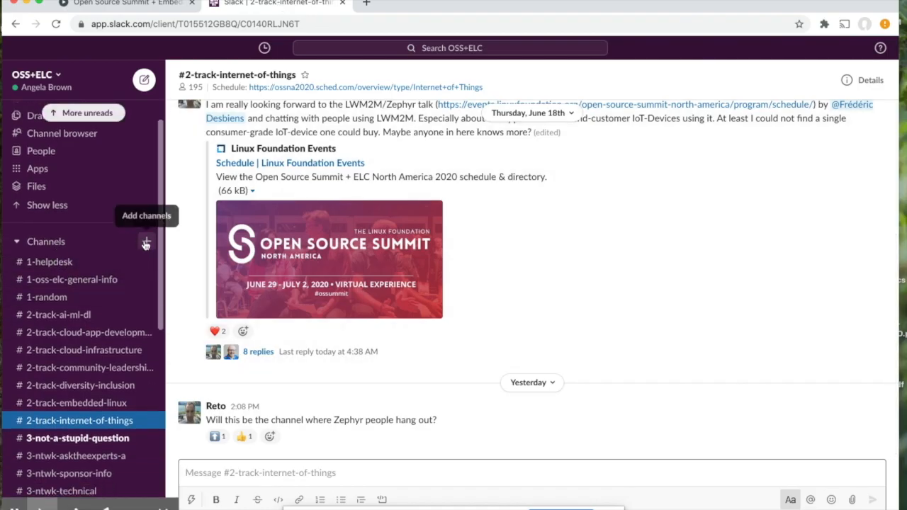
# Browse the channel browser's list of all 40 OSS+ELC workspace channels
pyautogui.click(62, 133)
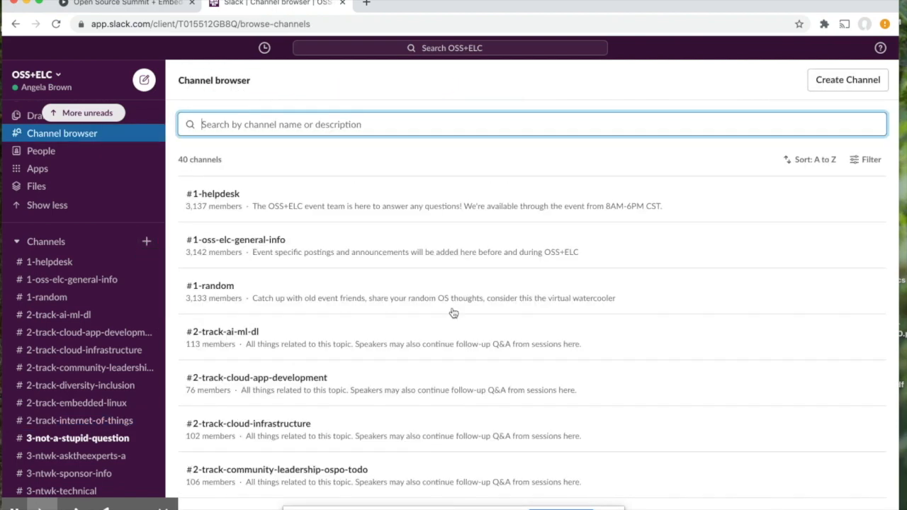
pyautogui.scroll(-3)
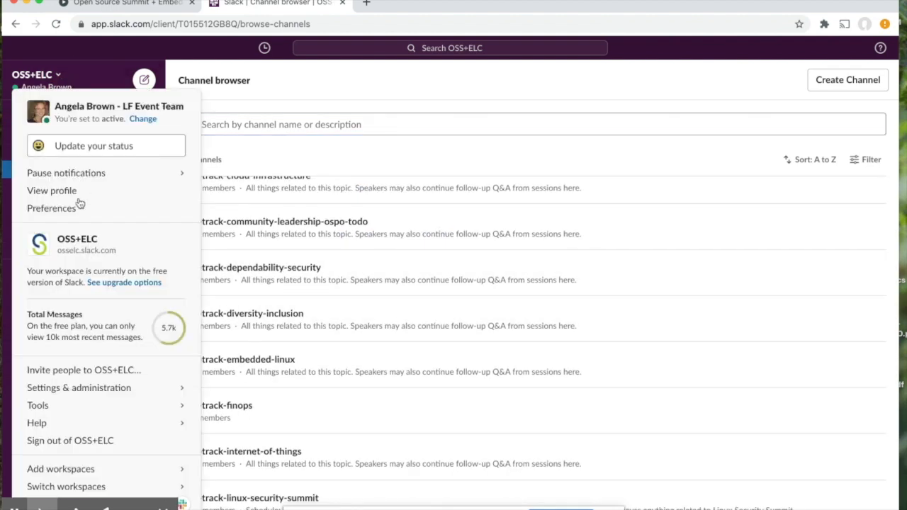
pyautogui.click(52, 190)
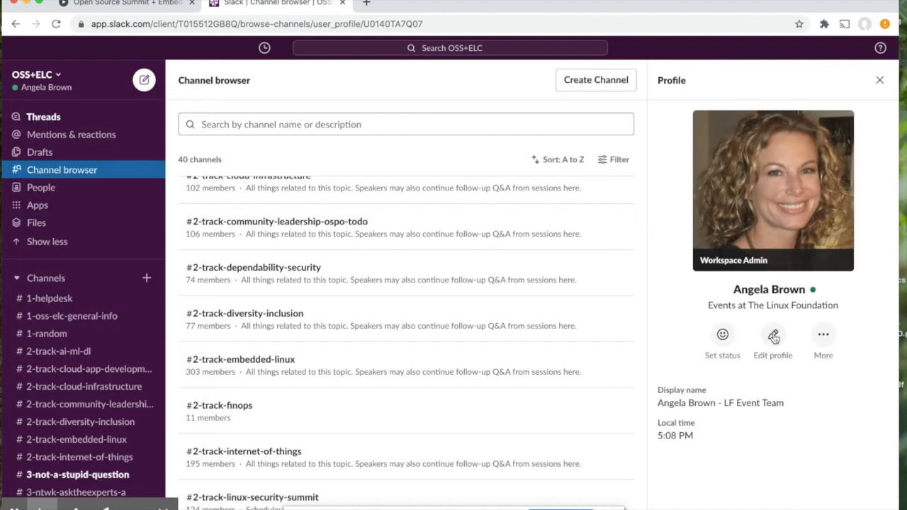
pyautogui.click(773, 334)
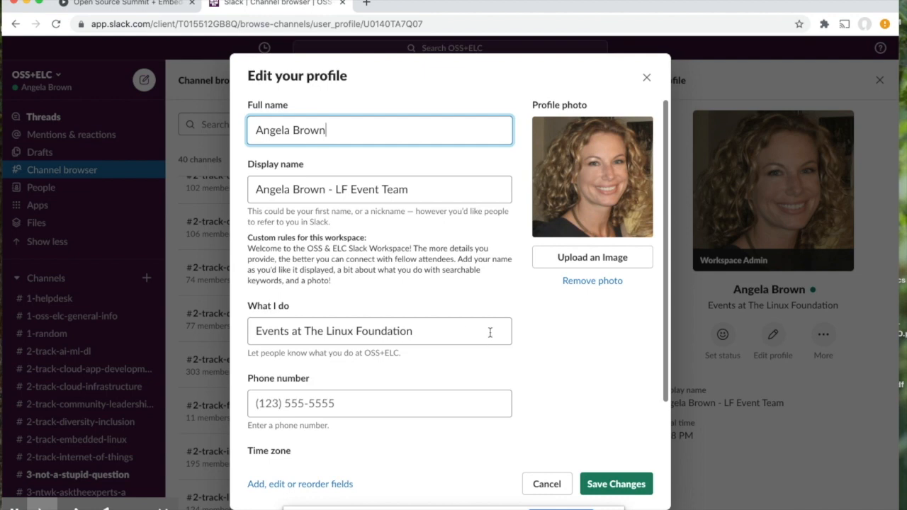
pyautogui.click(546, 483)
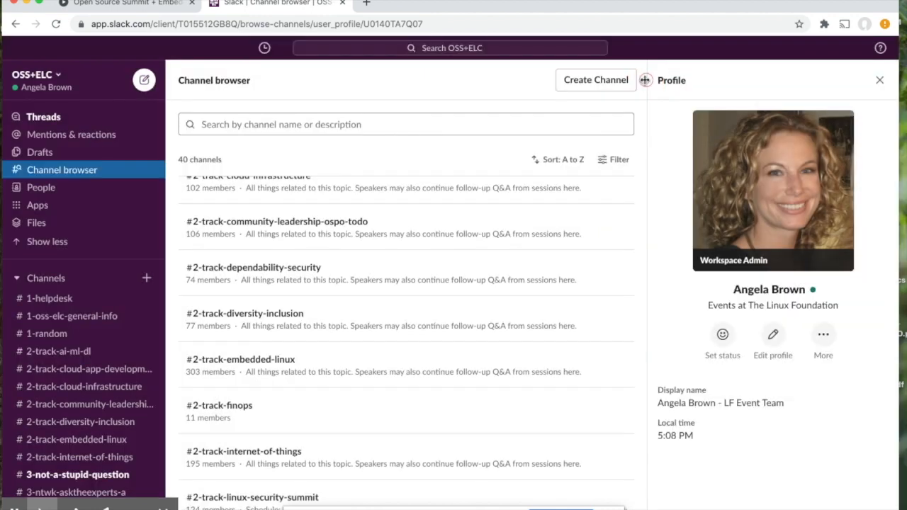
# Search the workspace for 'linux' and show all 79 matching messages, people and channels
pyautogui.click(450, 47)
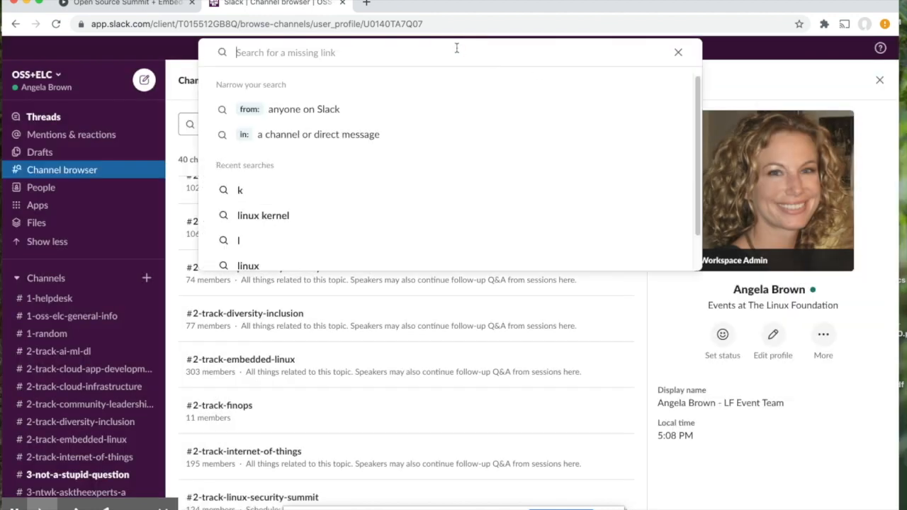
pyautogui.write('linux')
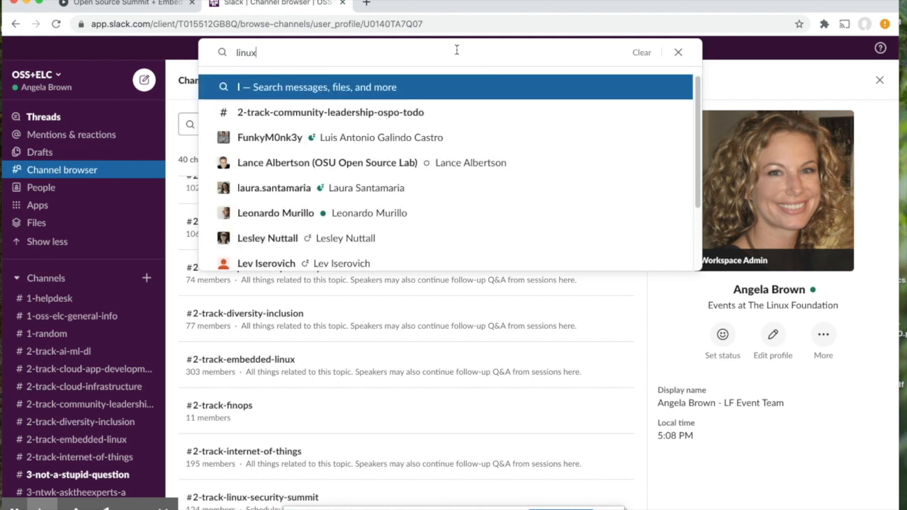
pyautogui.click(319, 87)
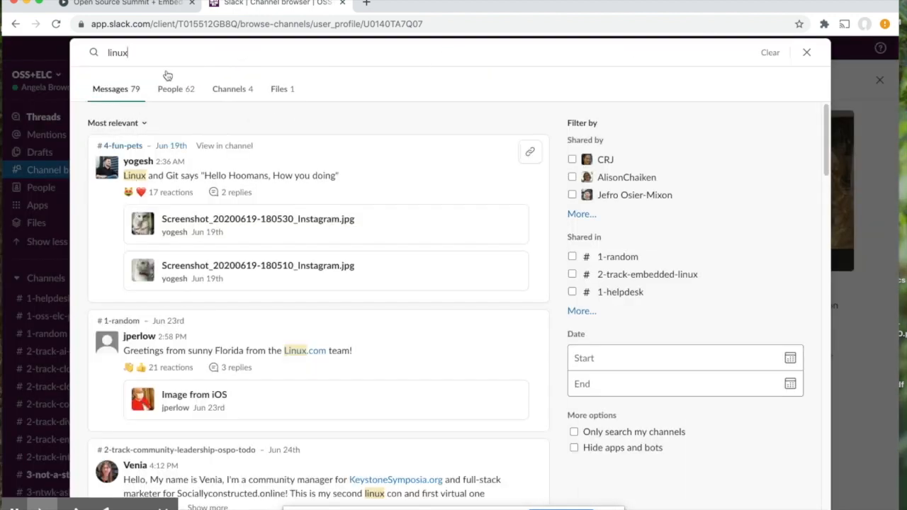
pyautogui.moveTo(219, 382)
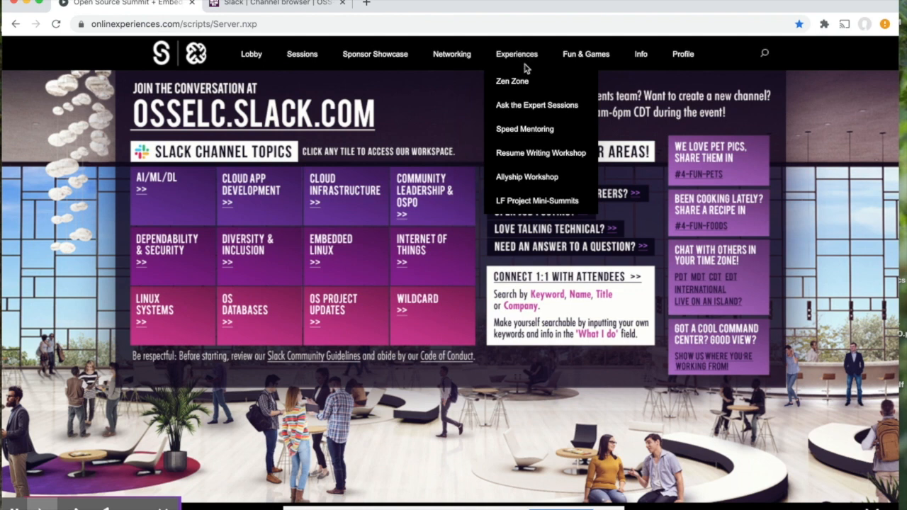
pyautogui.moveTo(526, 73)
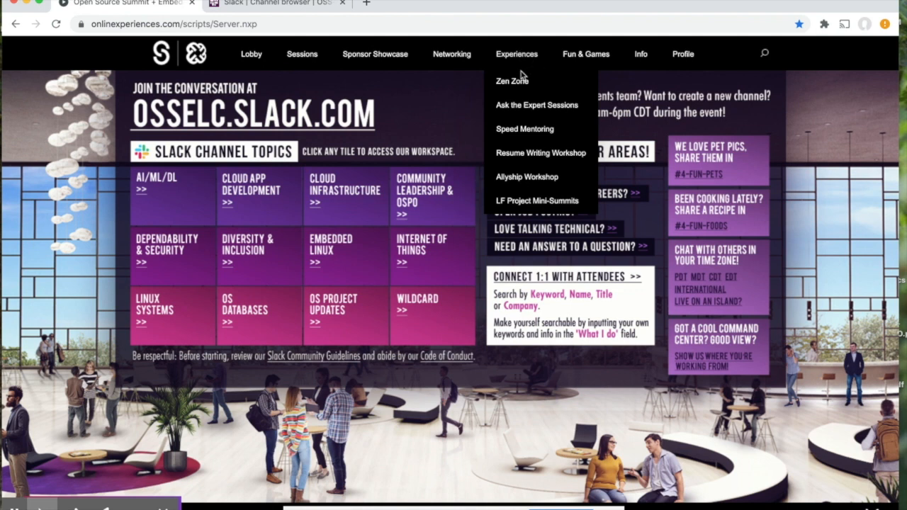
pyautogui.moveTo(541, 108)
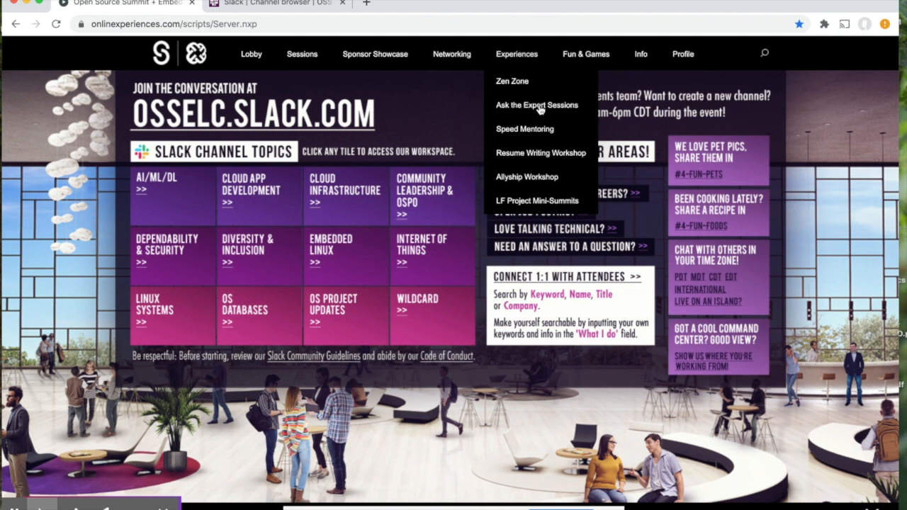
pyautogui.moveTo(549, 109)
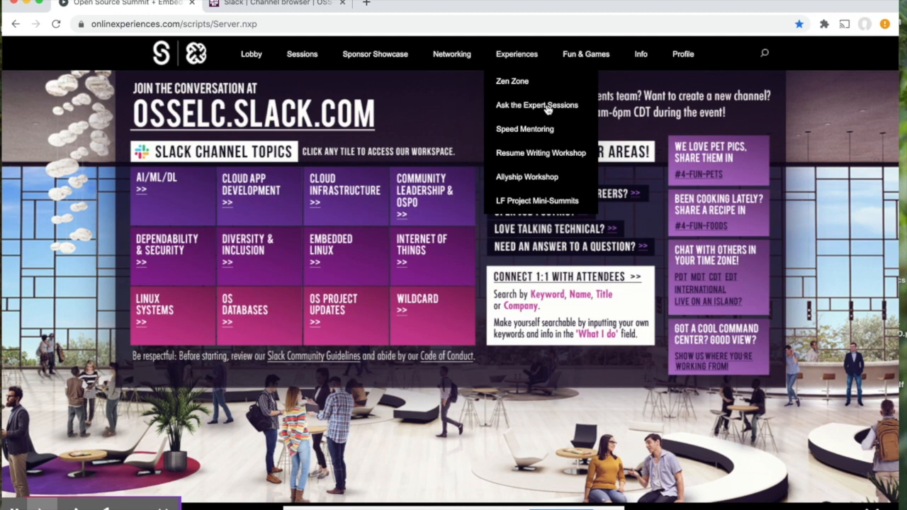
pyautogui.moveTo(550, 175)
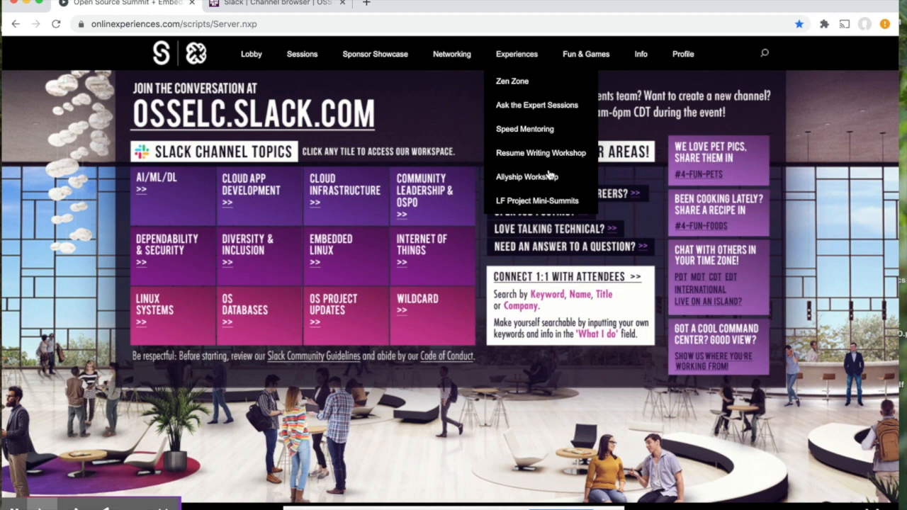
pyautogui.moveTo(550, 197)
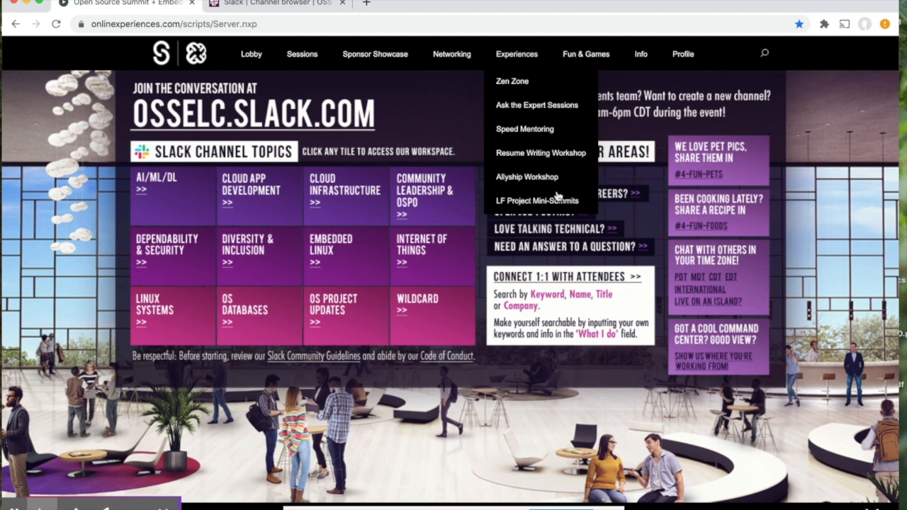
pyautogui.moveTo(527, 68)
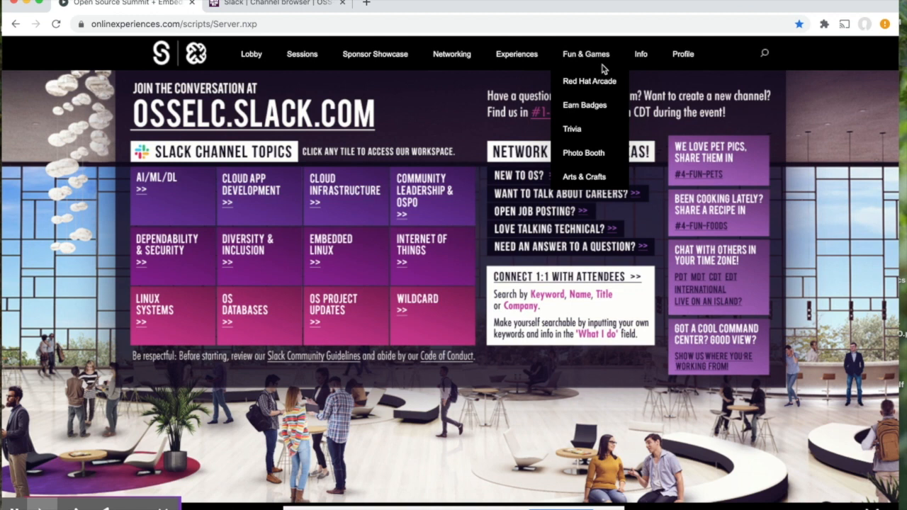
pyautogui.moveTo(600, 131)
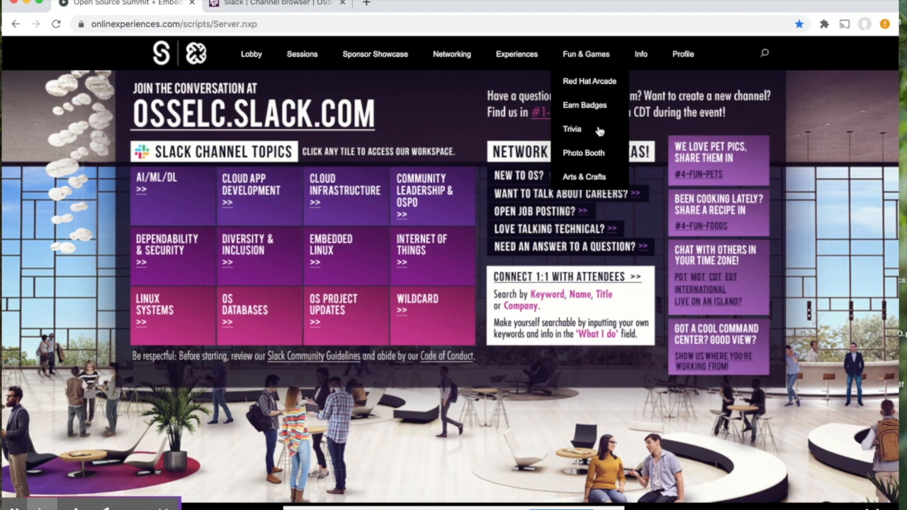
pyautogui.moveTo(599, 177)
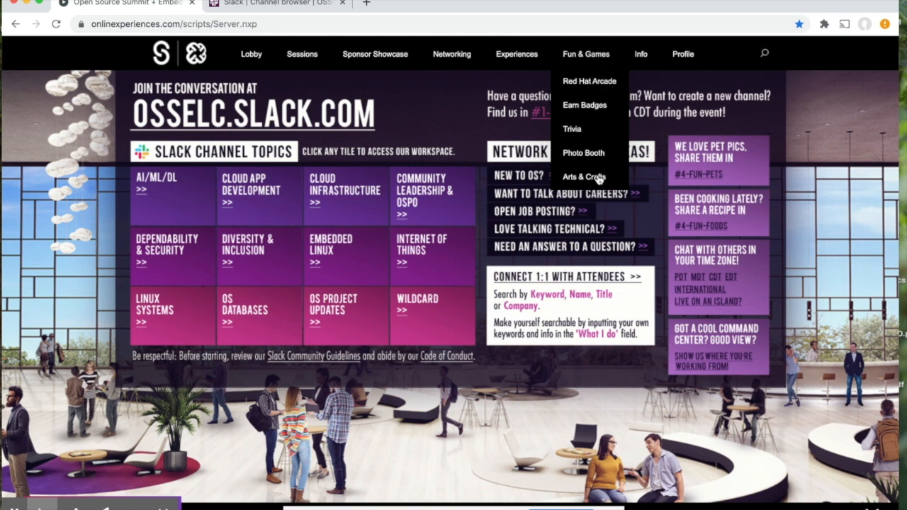
pyautogui.moveTo(716, 105)
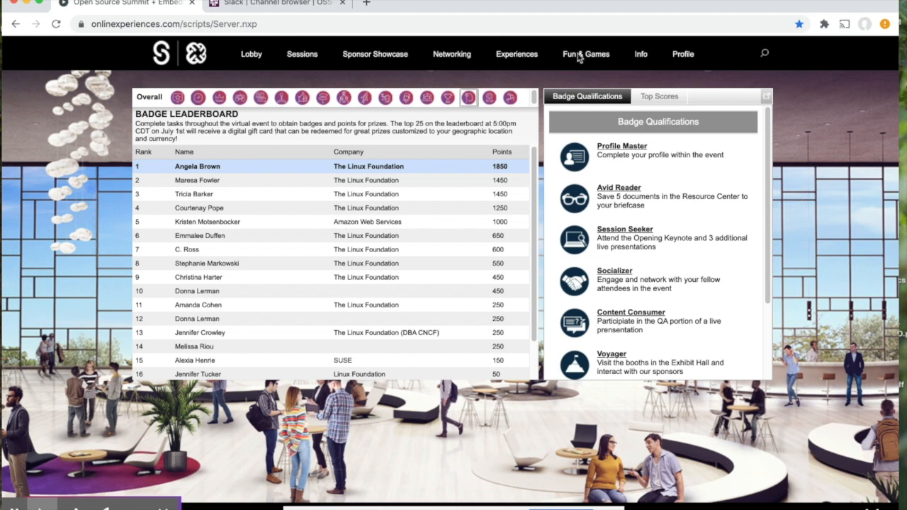
# Show the Badge Leaderboard and bring up the Info menu options
pyautogui.click(641, 54)
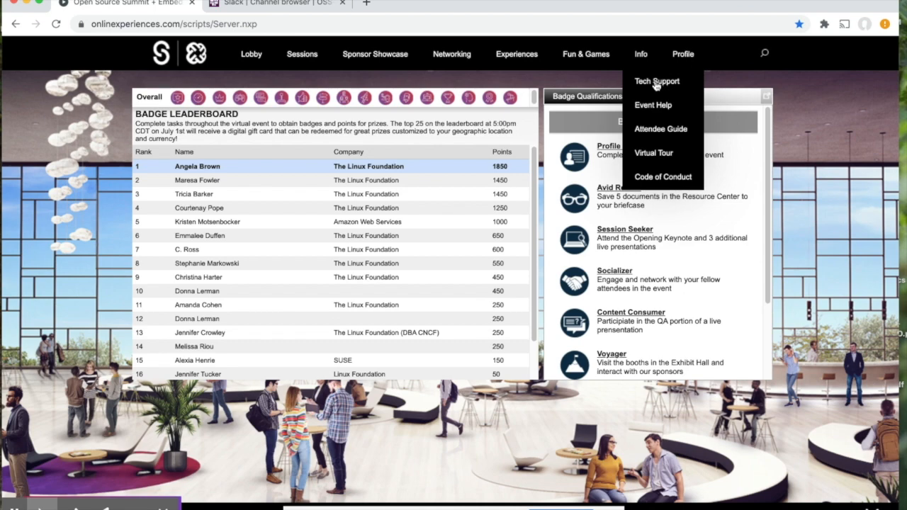
# Go to Info > Tech Support, switch to Guests, and open the event support chat
pyautogui.click(657, 81)
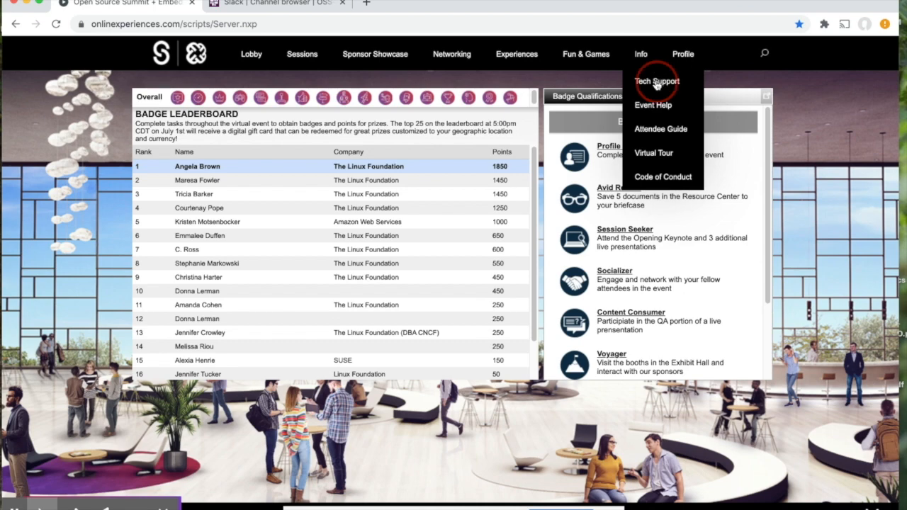
pyautogui.click(656, 81)
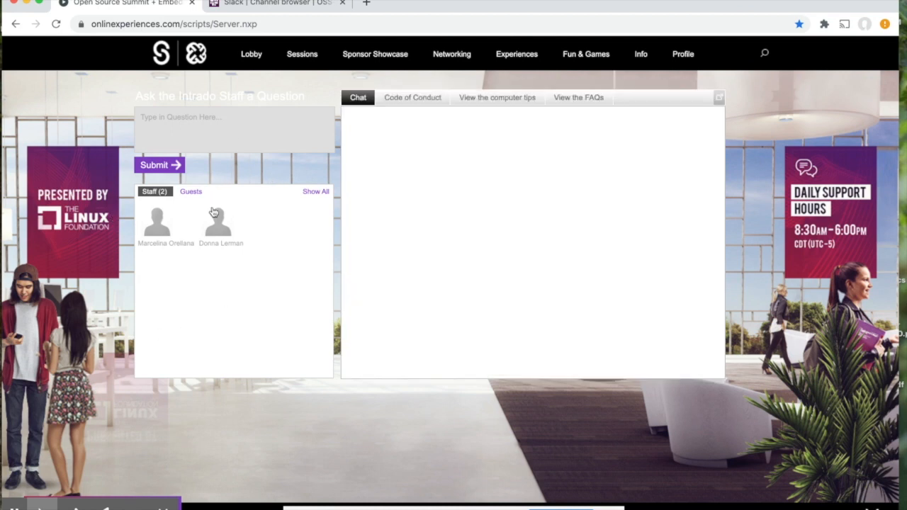
pyautogui.click(641, 53)
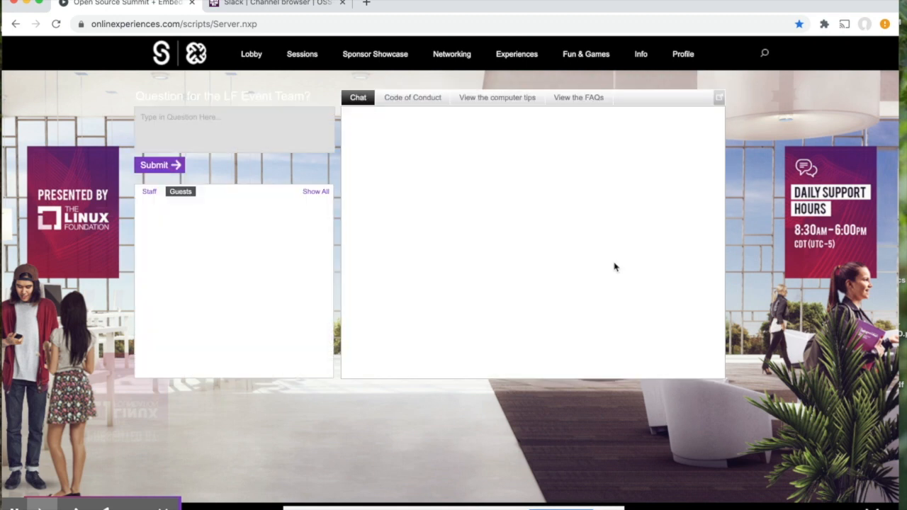
pyautogui.click(375, 54)
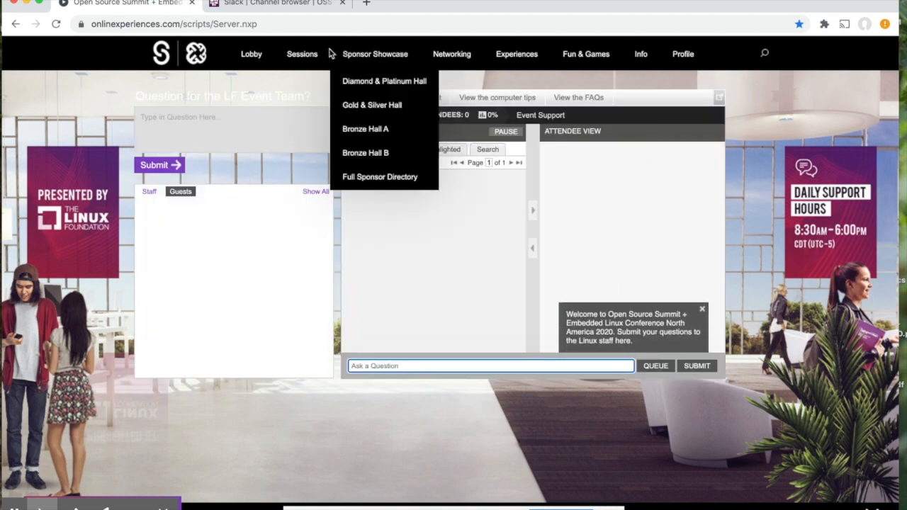
# Open the Schedule & Agenda Builder and the talk 'The New Shiny System Call in the Block'
pyautogui.click(302, 53)
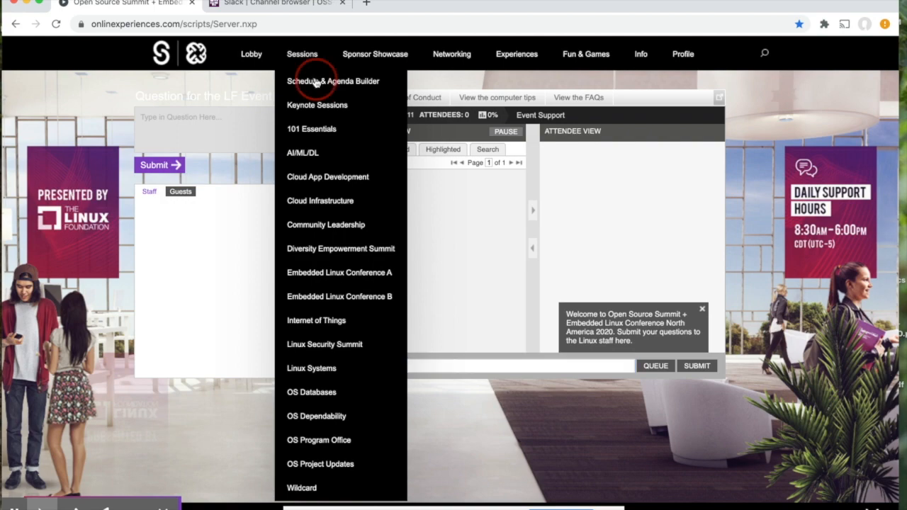
pyautogui.click(317, 81)
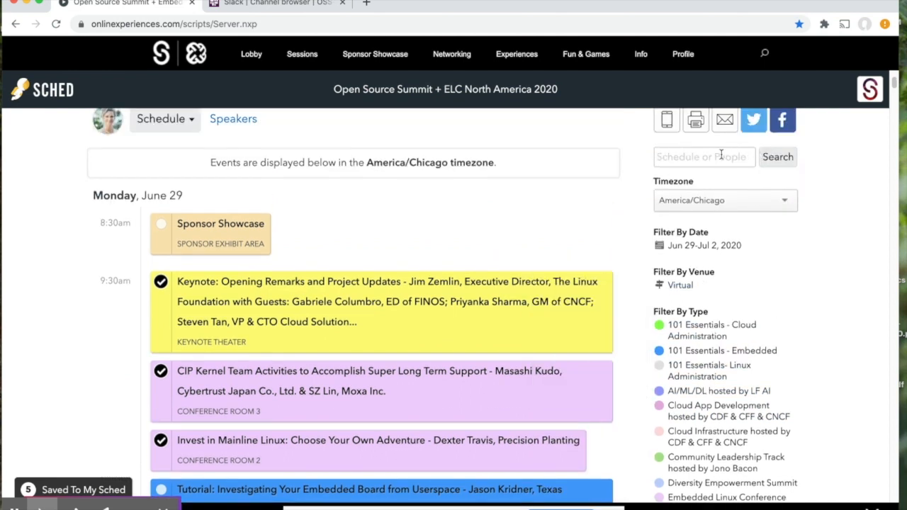
pyautogui.moveTo(646, 232)
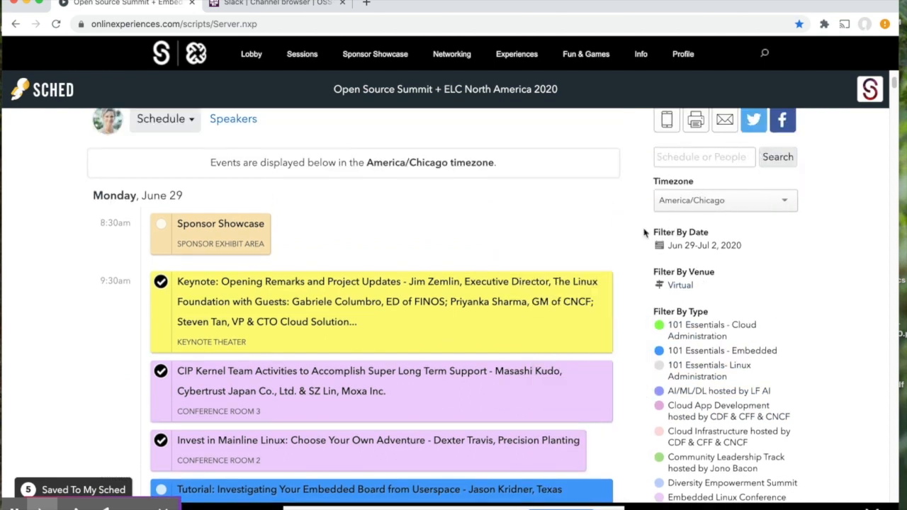
pyautogui.moveTo(457, 163)
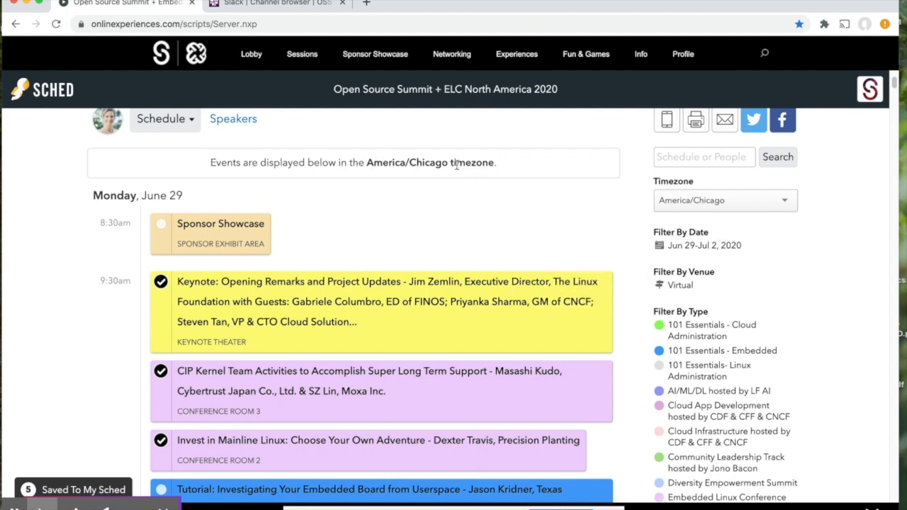
pyautogui.moveTo(315, 202)
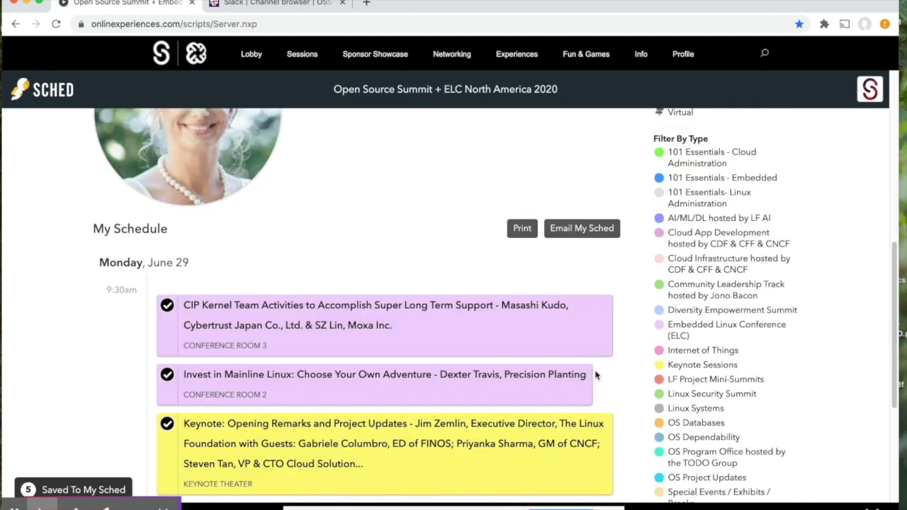
pyautogui.scroll(-3)
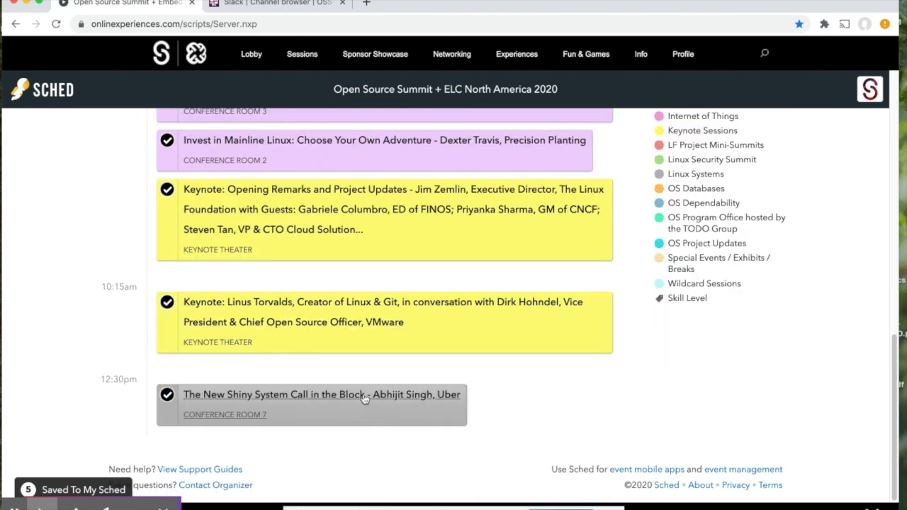
pyautogui.click(343, 394)
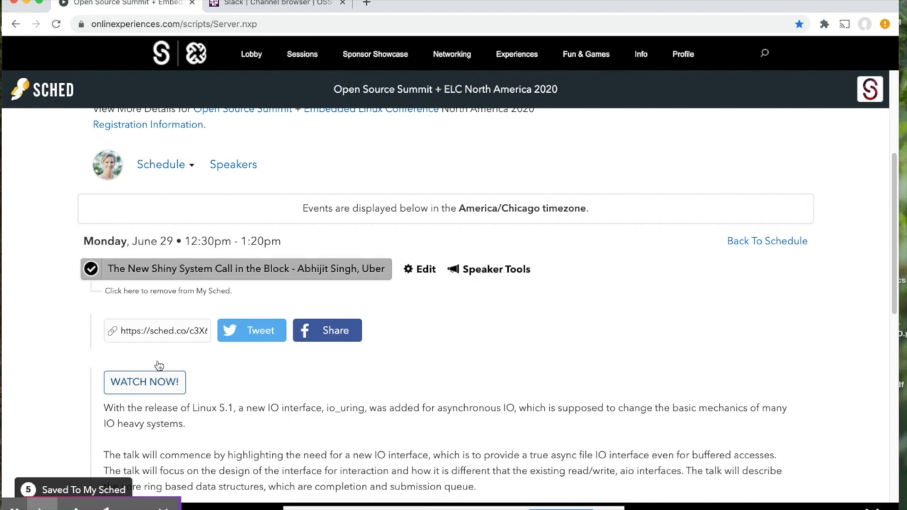
# Go to the AI/ML/DL track theater from the Sessions menu
pyautogui.click(301, 53)
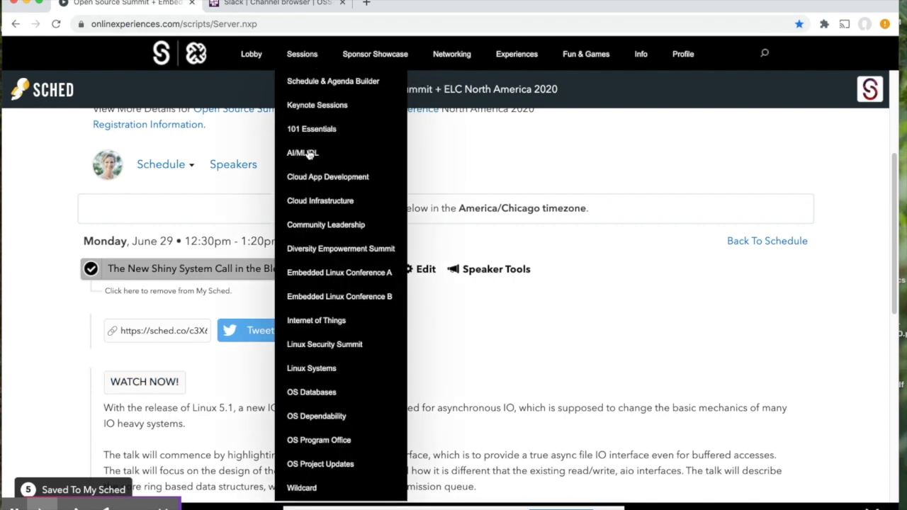
pyautogui.click(303, 154)
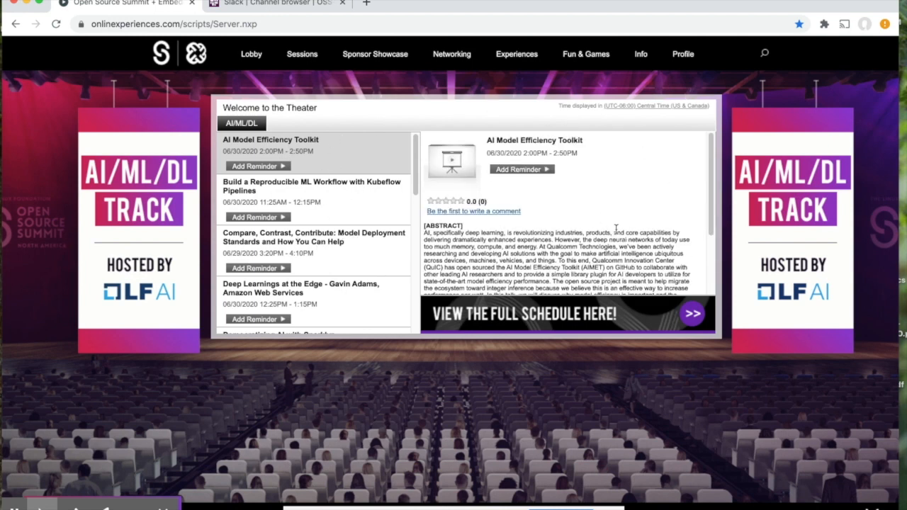
pyautogui.moveTo(682, 57)
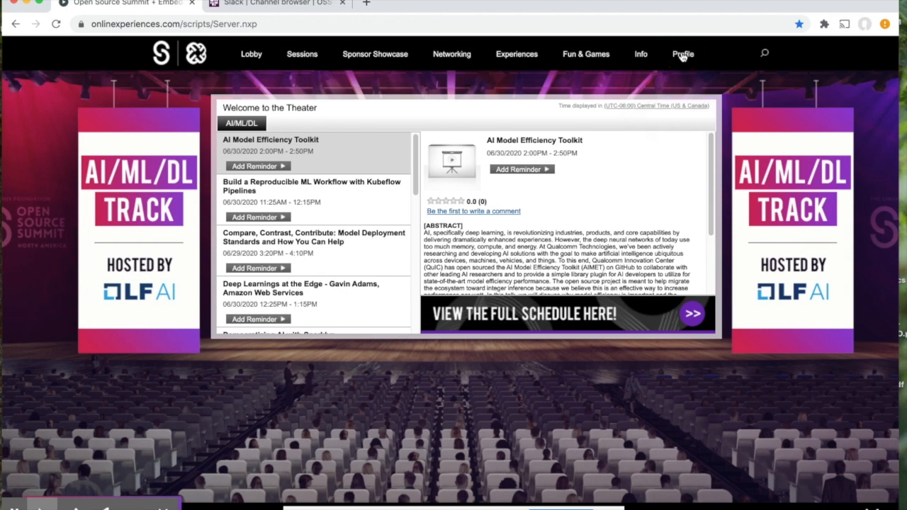
pyautogui.click(682, 54)
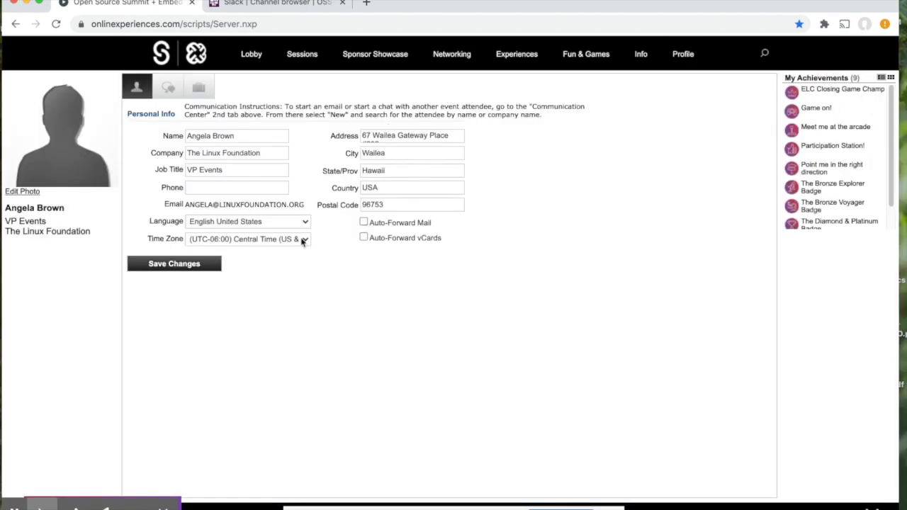
pyautogui.moveTo(292, 240)
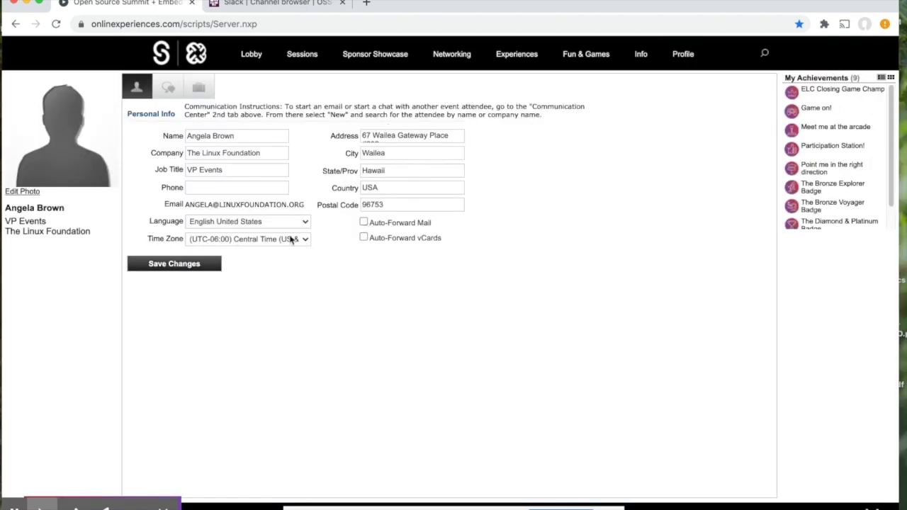
pyautogui.click(301, 54)
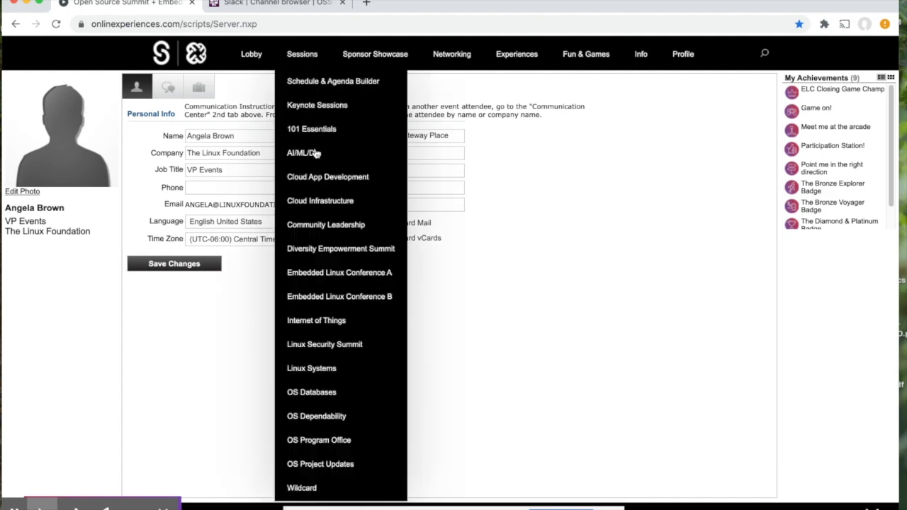
pyautogui.click(301, 152)
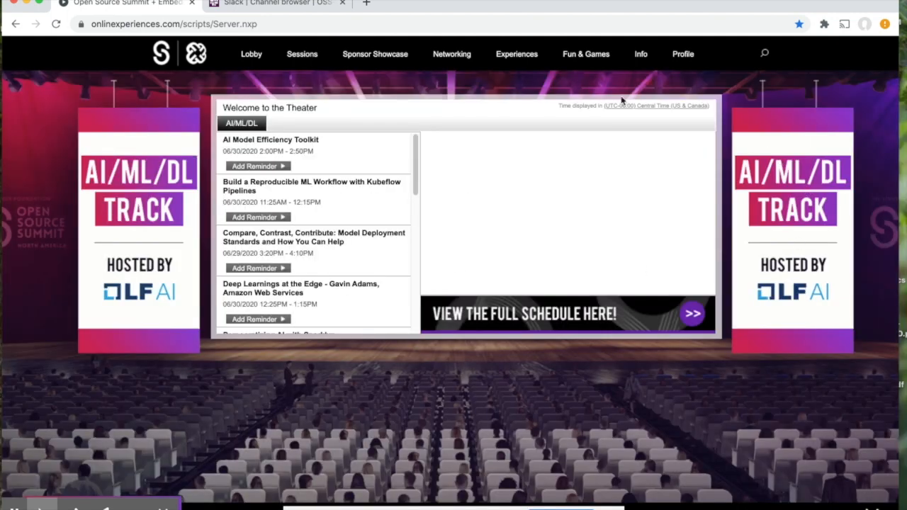
pyautogui.click(270, 140)
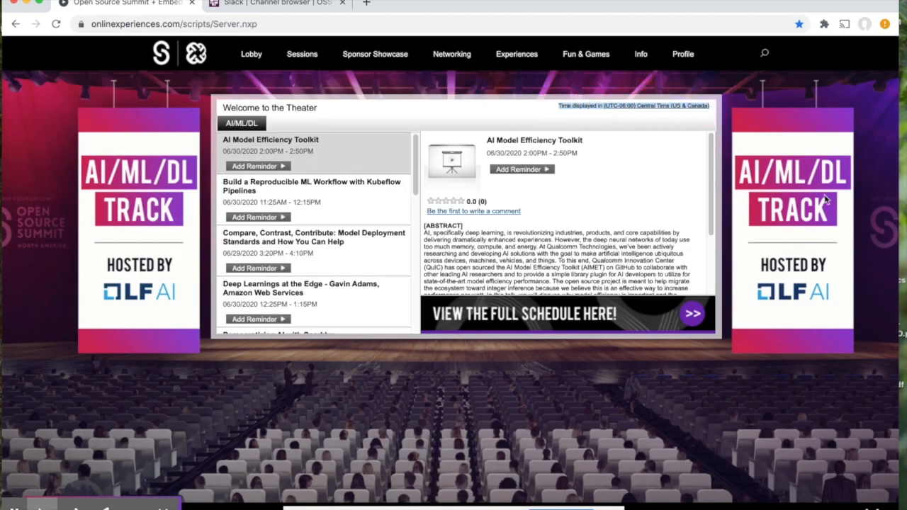